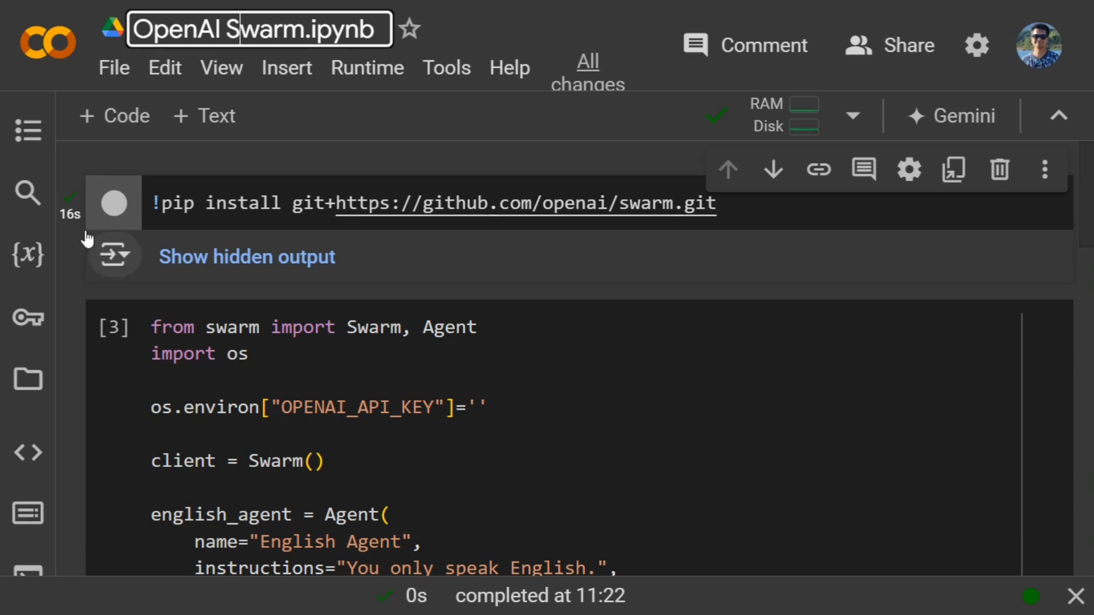
mouse_move(760, 208)
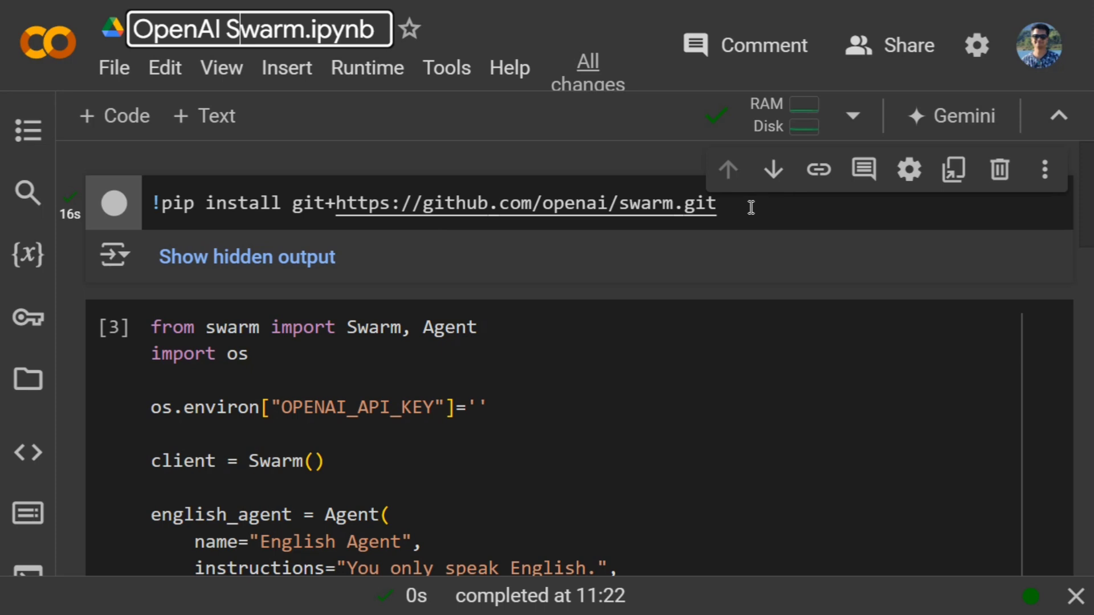
mouse_move(403, 297)
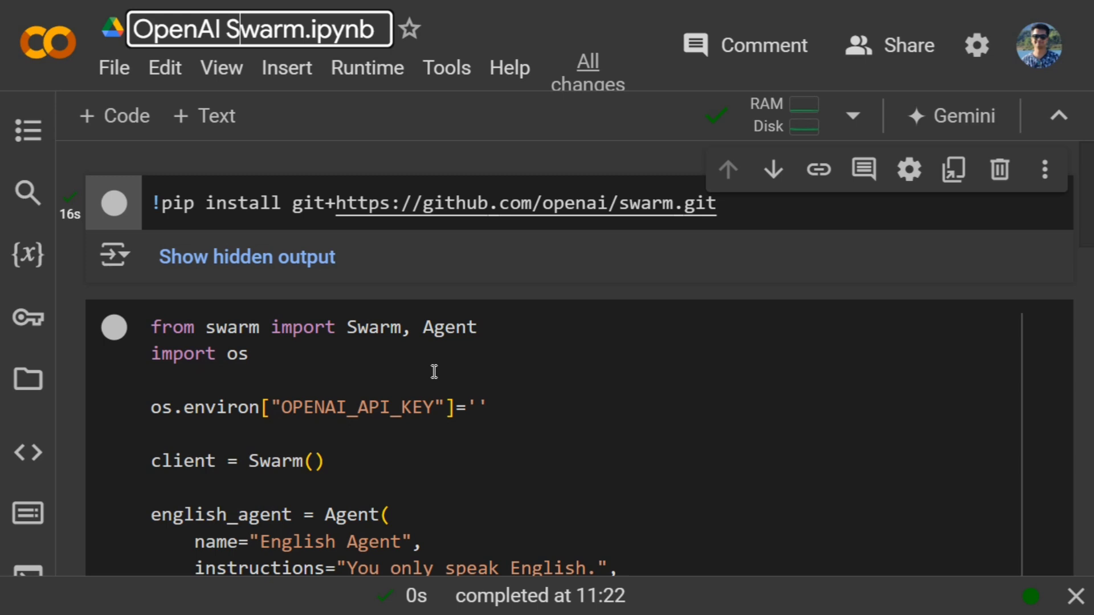
mouse_move(440, 383)
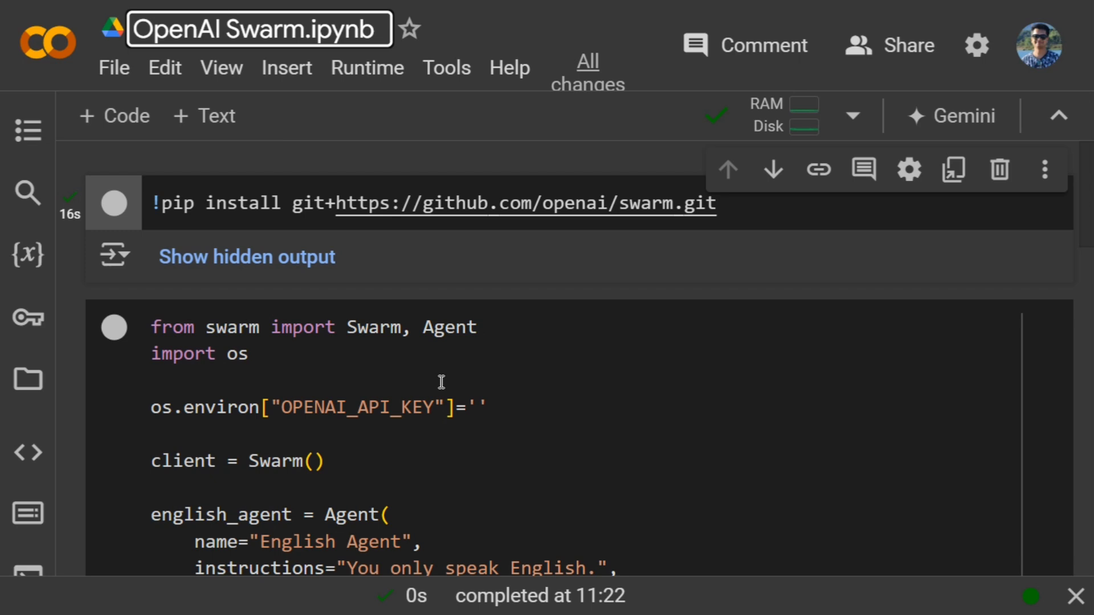
Duplicate the hindi_agent block and its transfer function below the originals.
scroll("down", 3)
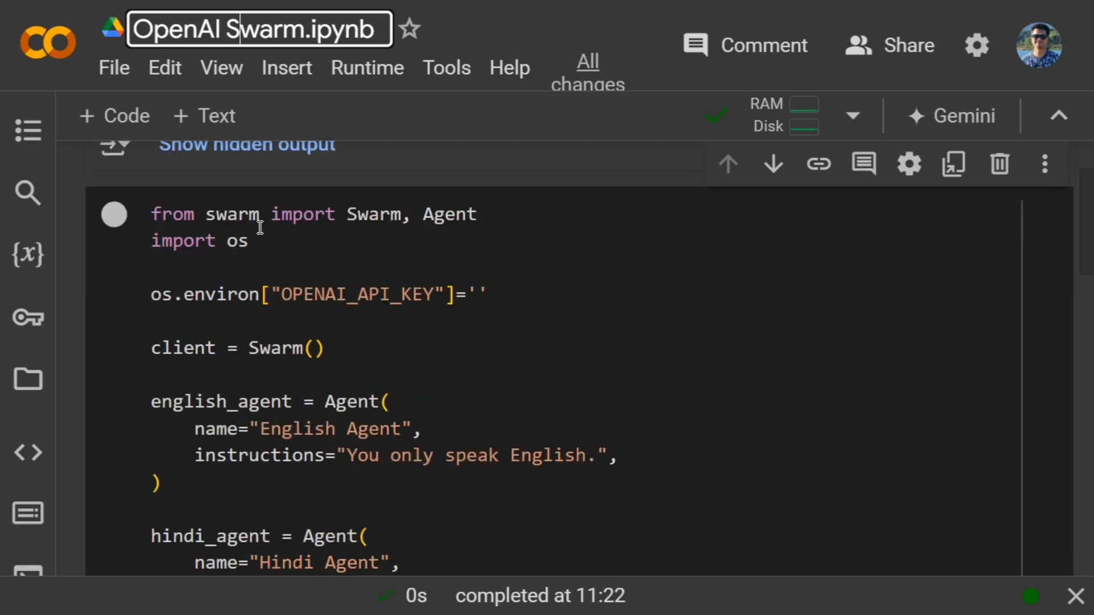
mouse_move(448, 283)
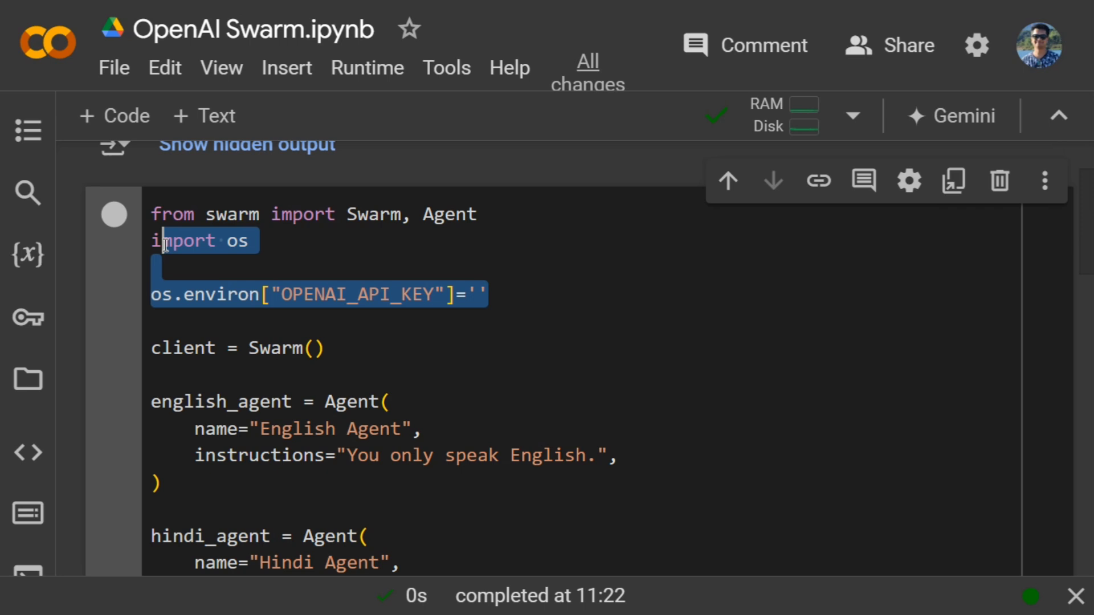
left_click(352, 267)
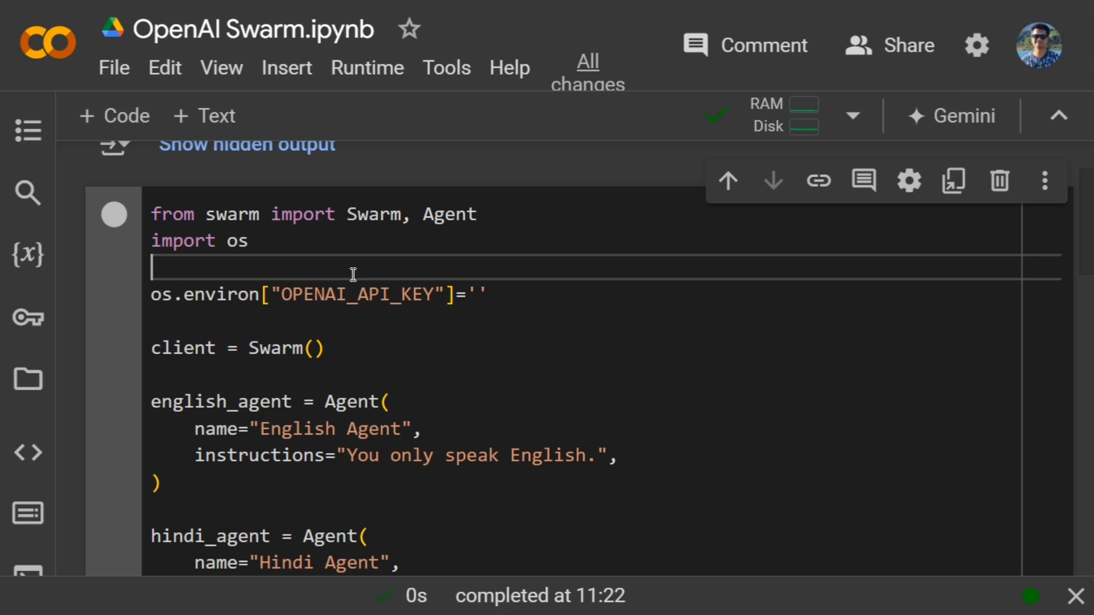
scroll("up", 3)
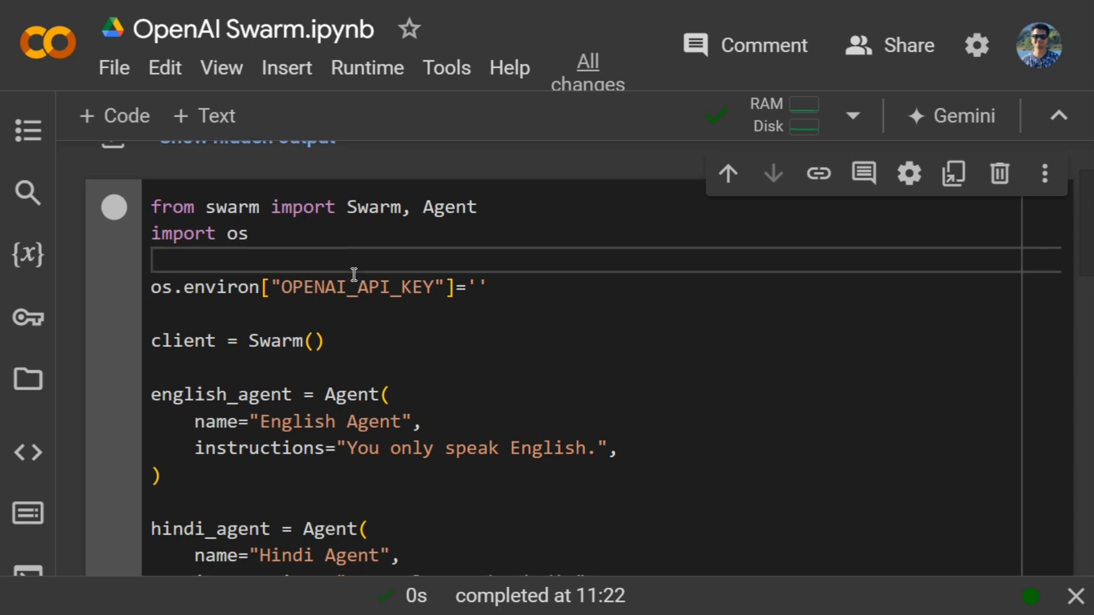
scroll("down", 3)
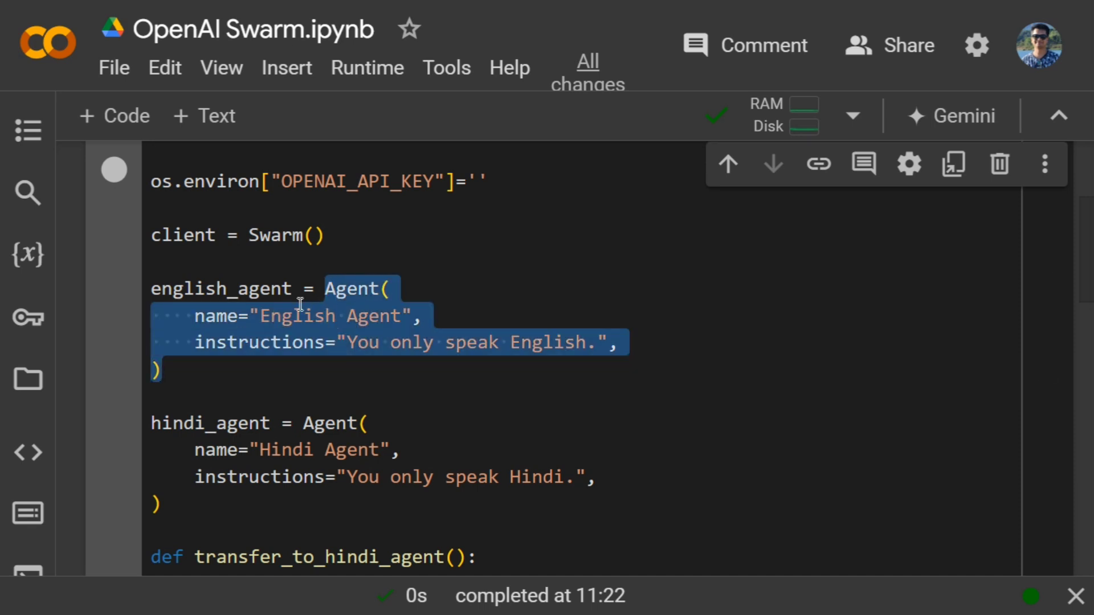
left_click(348, 342)
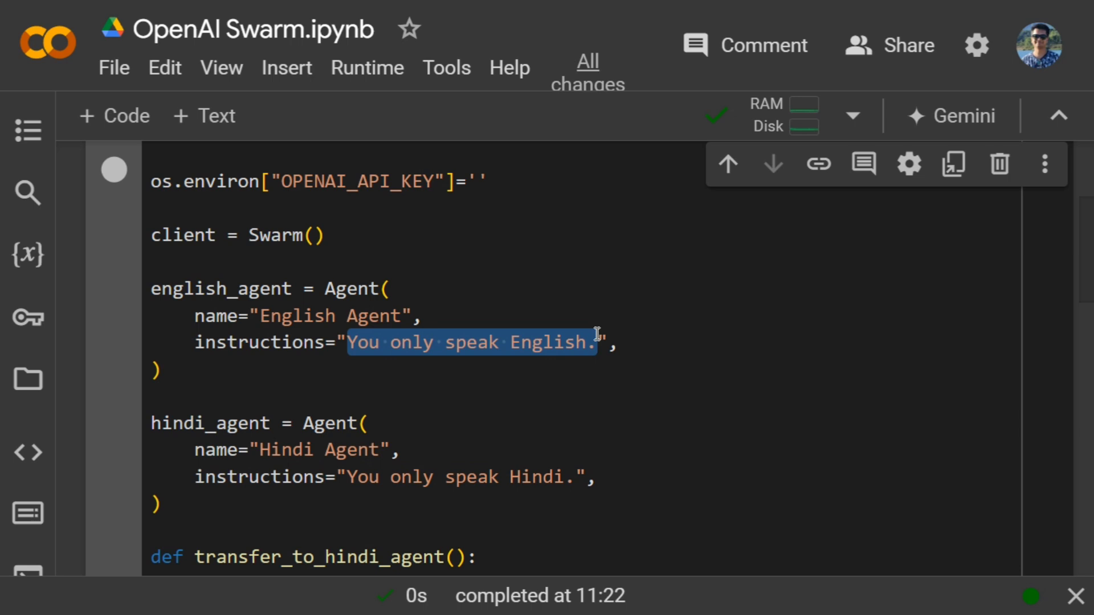
left_click(282, 397)
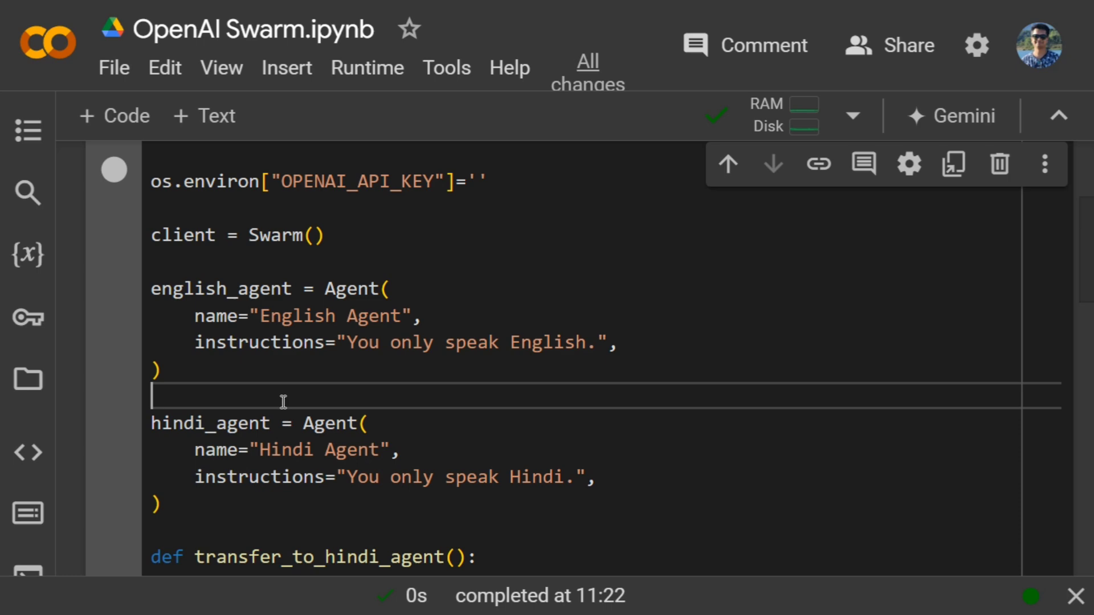
scroll("down", 3)
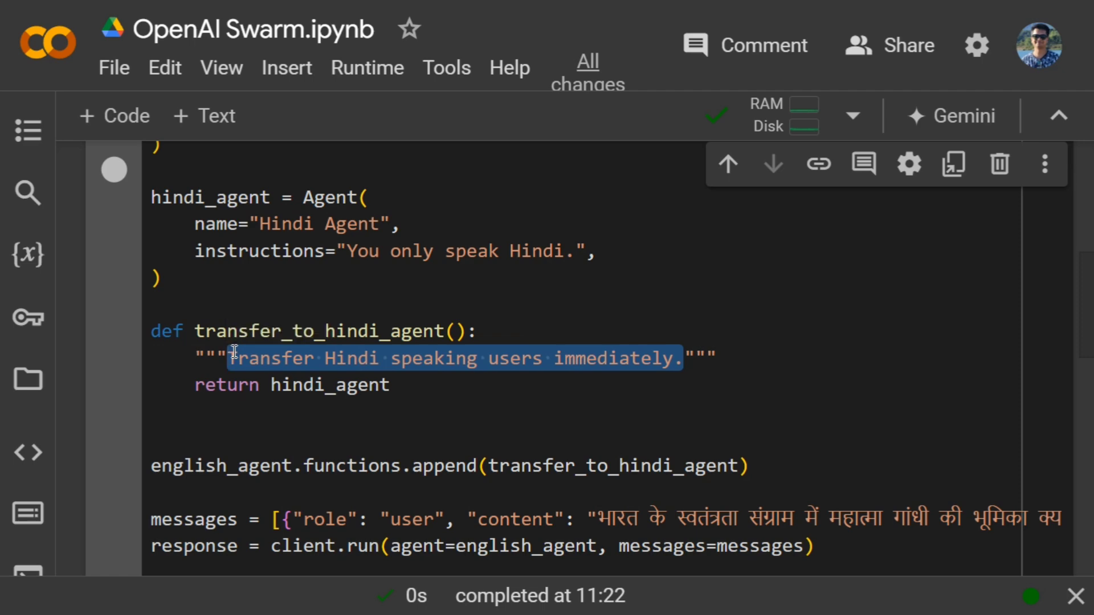
mouse_move(428, 328)
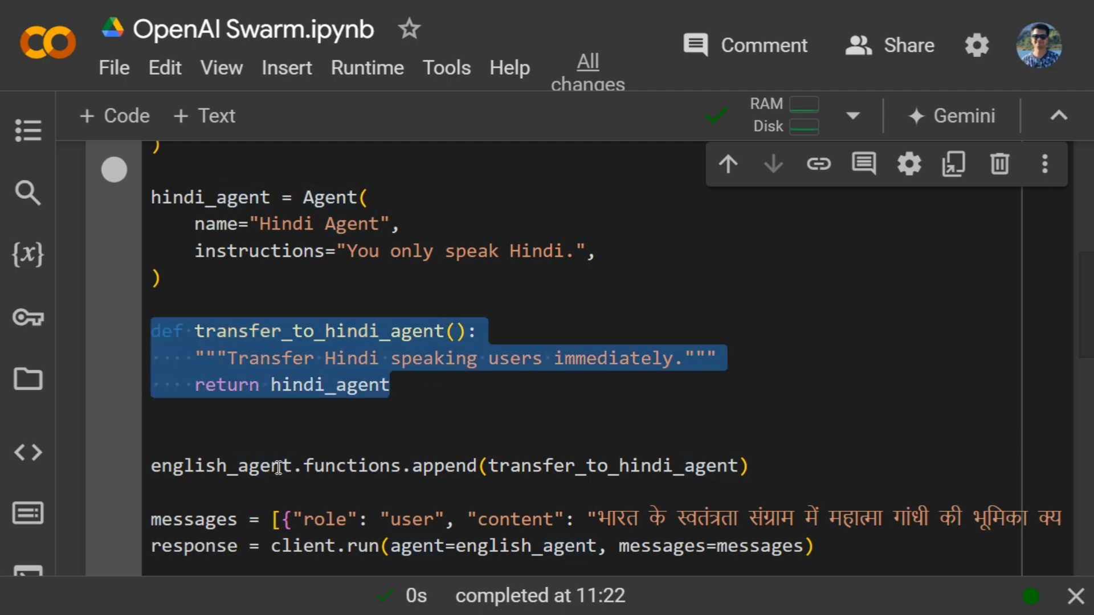
Locate the pasted copy's function name, docstring and agent name for editing.
scroll("up", 3)
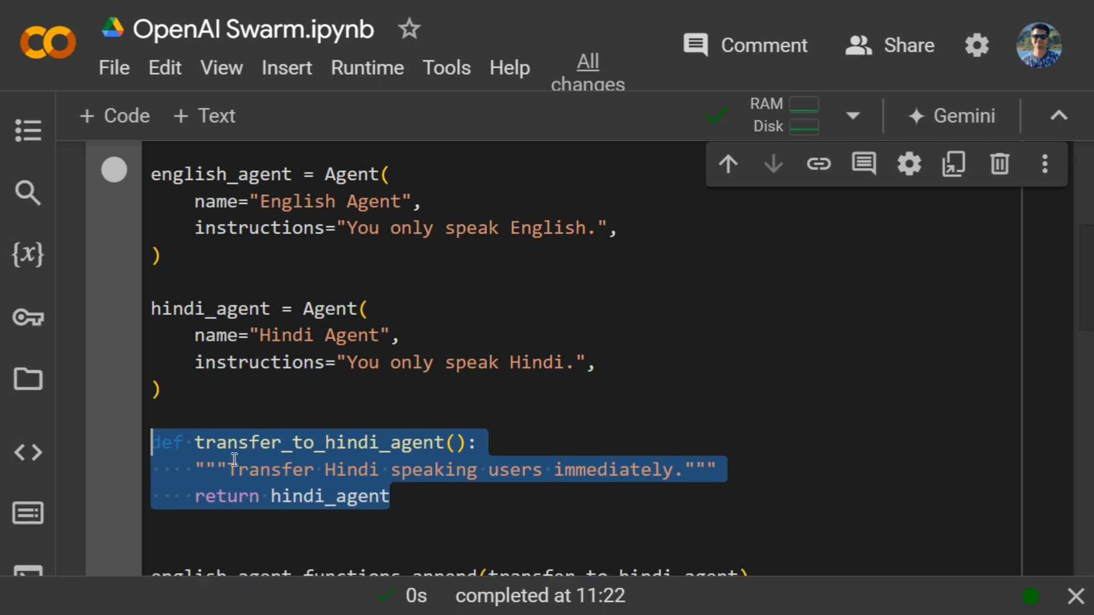
scroll("down", 3)
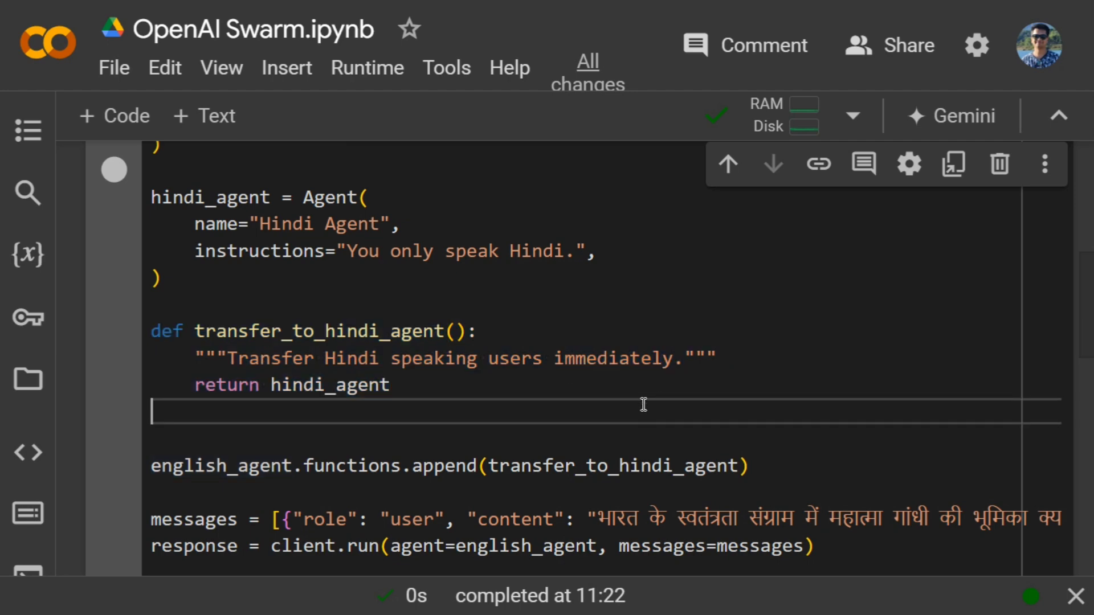
mouse_move(723, 460)
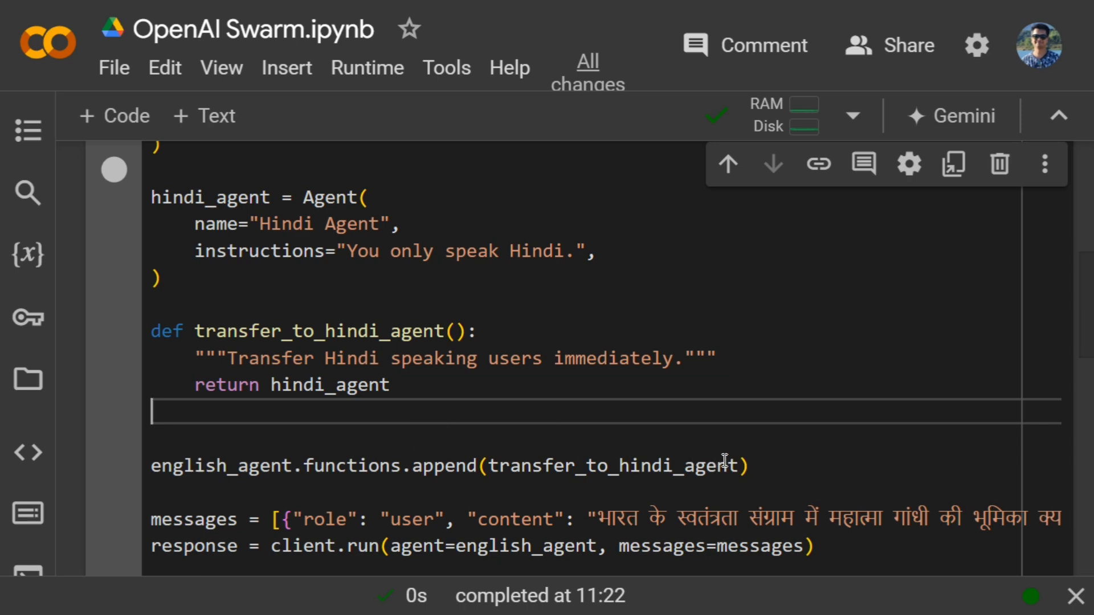
double_click(617, 465)
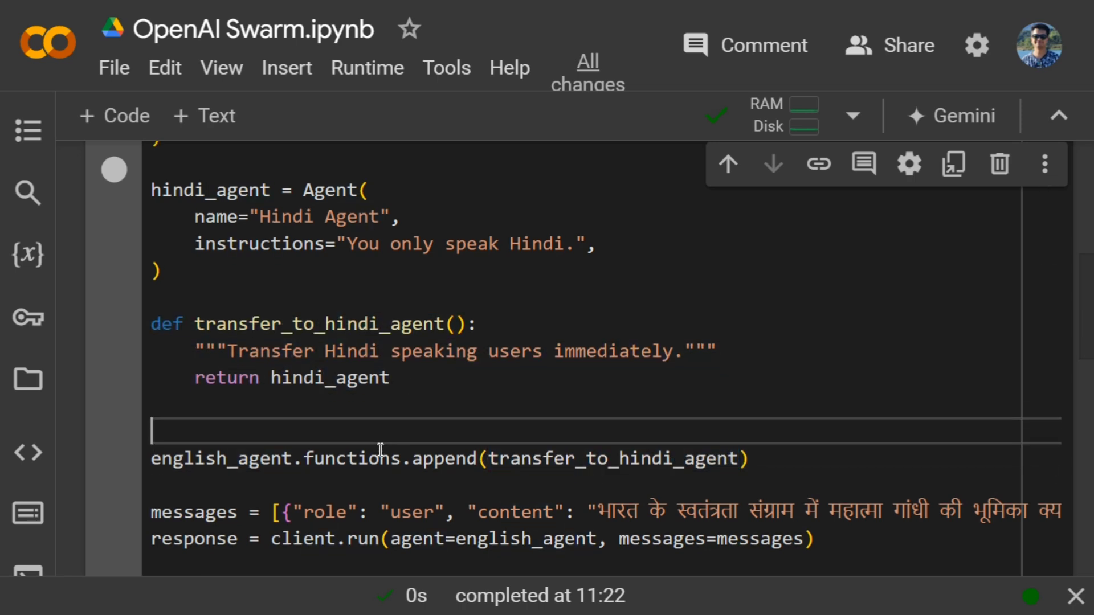
scroll("down", 3)
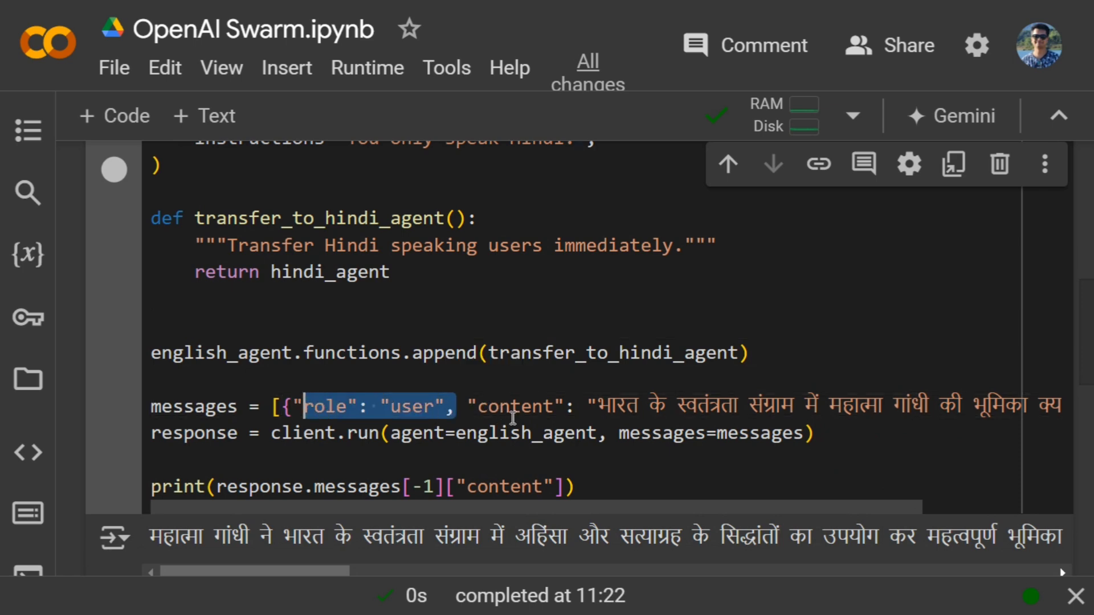
scroll("right", 3)
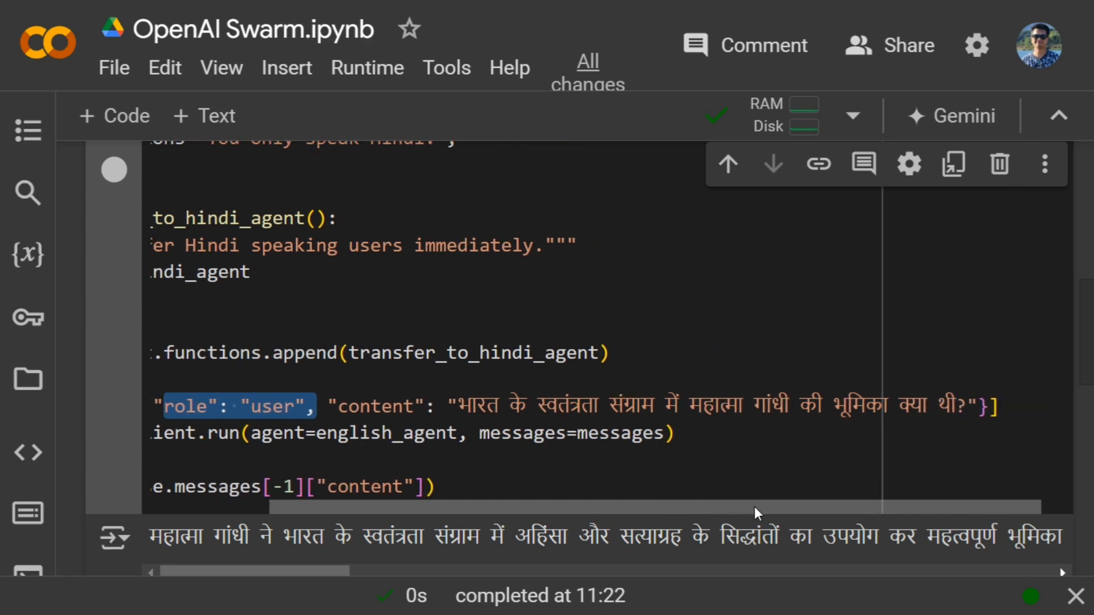
scroll("left", 3)
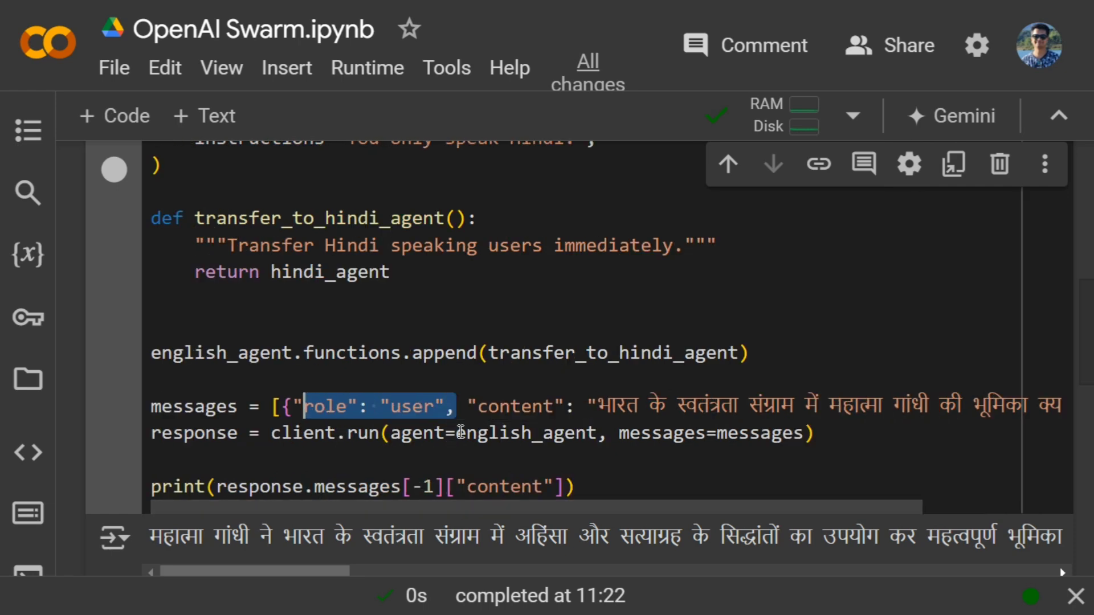
mouse_move(457, 317)
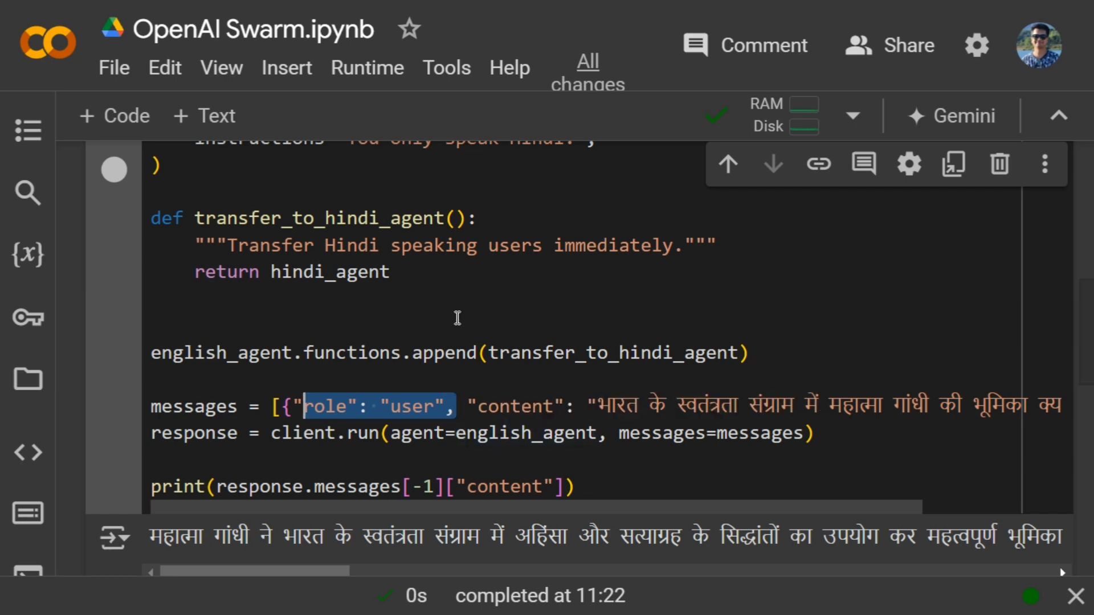
mouse_move(459, 285)
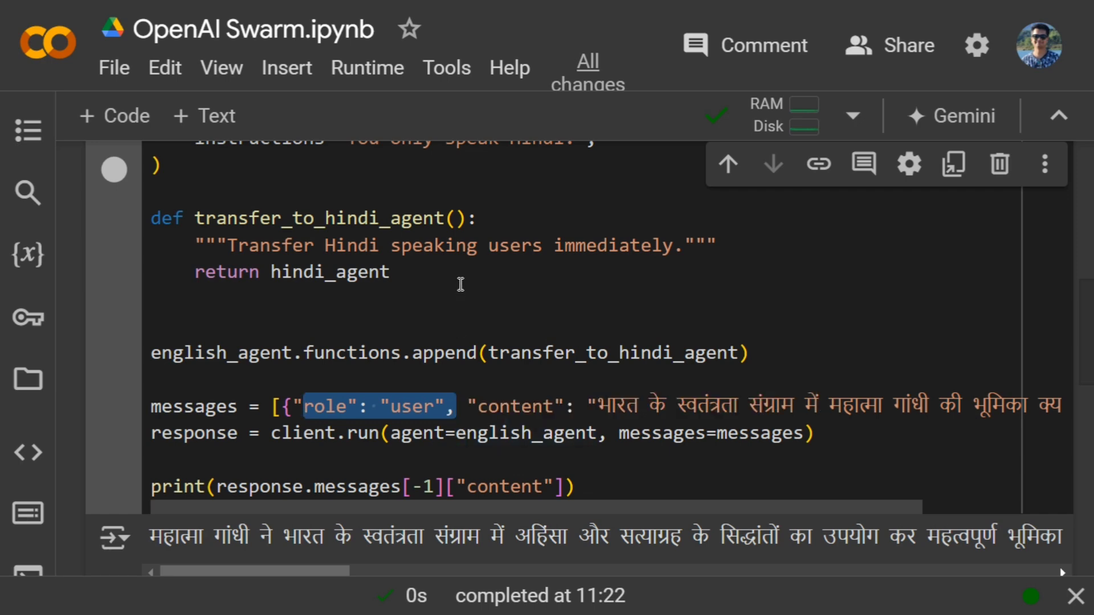
mouse_move(509, 414)
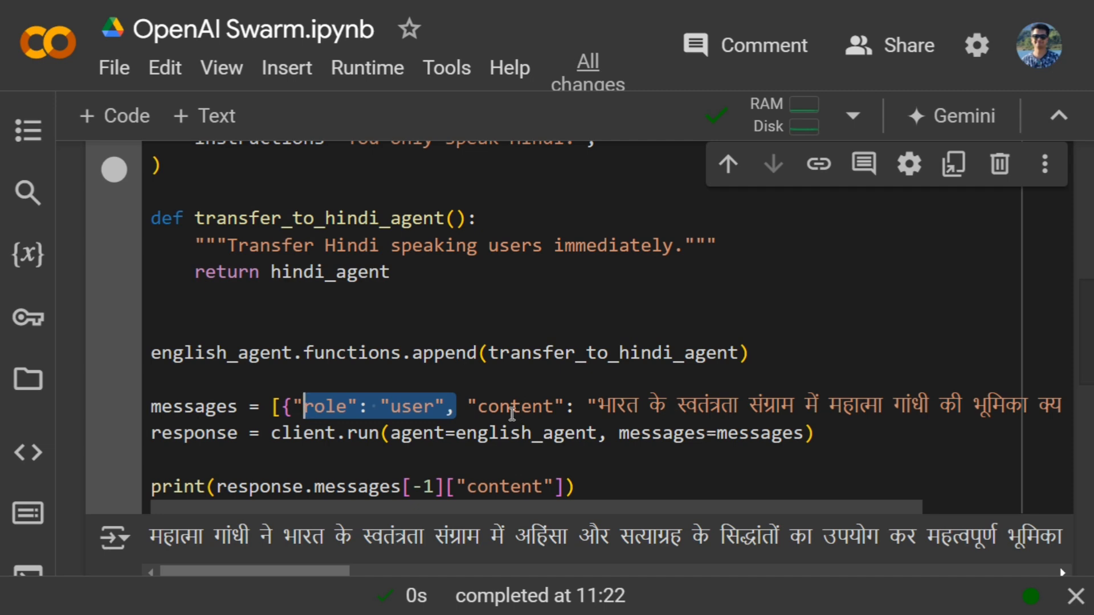
scroll("down", 3)
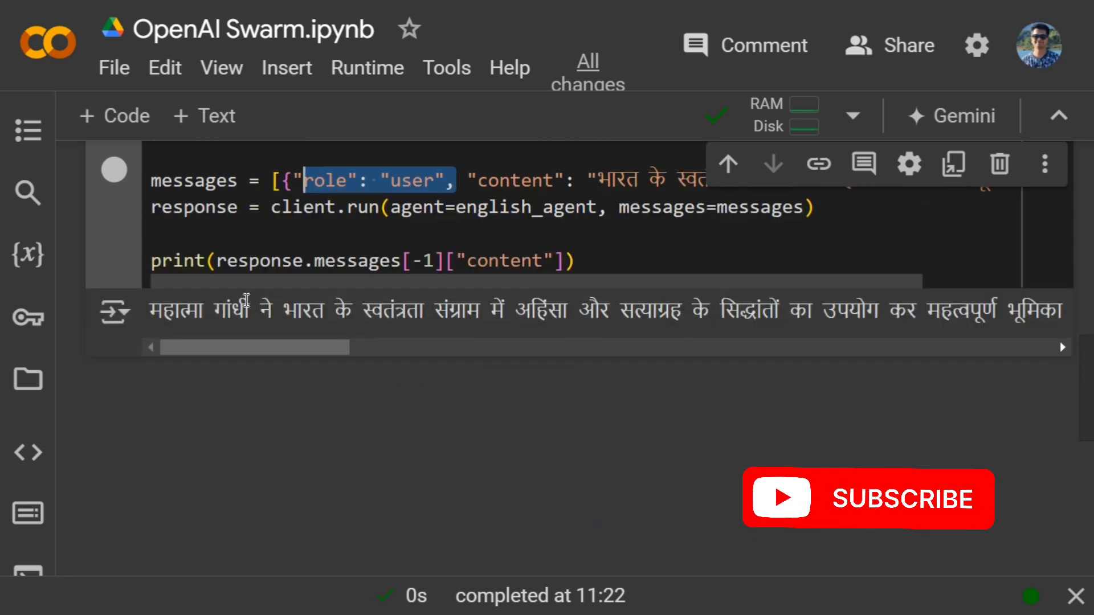
mouse_move(144, 322)
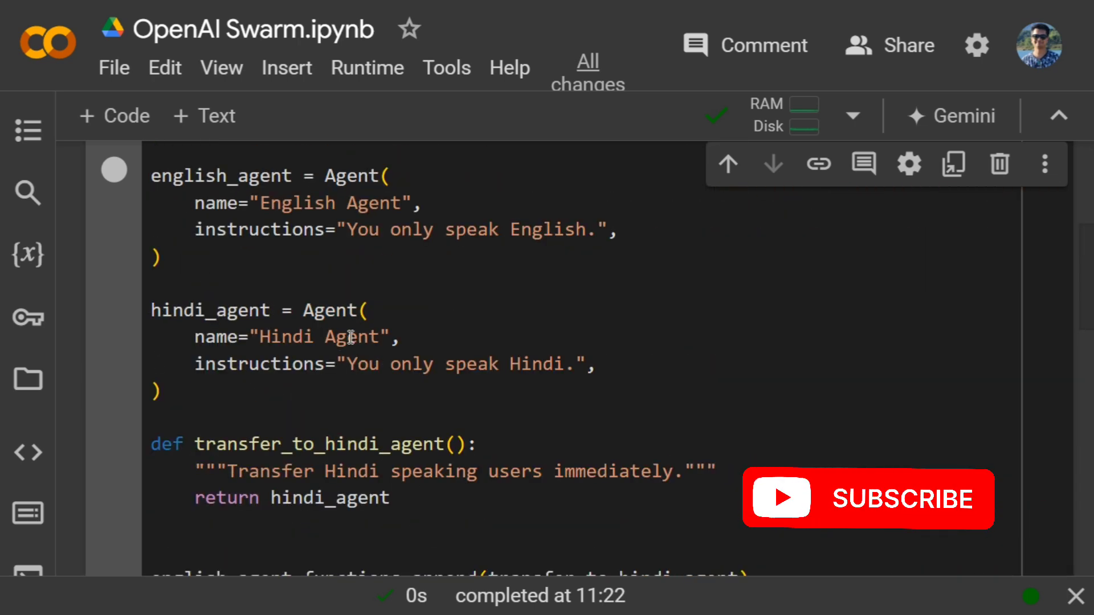
scroll("down", 3)
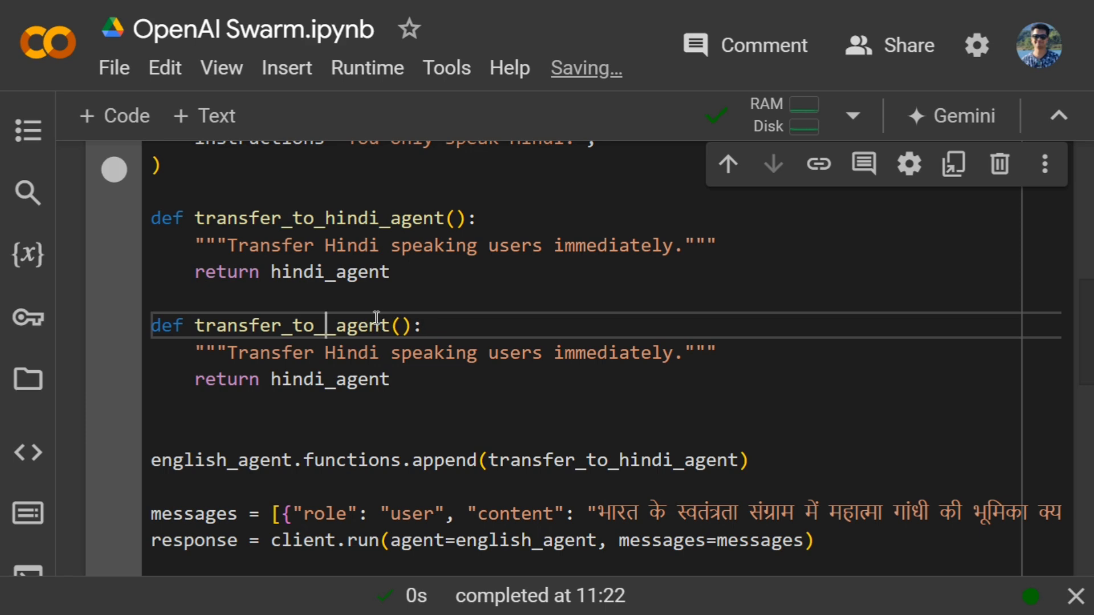
Rename the copy to transfer_to_sankrit_agent returning sanskrit_agent, with Sanskrit-only instructions and docstring.
type("sankr")
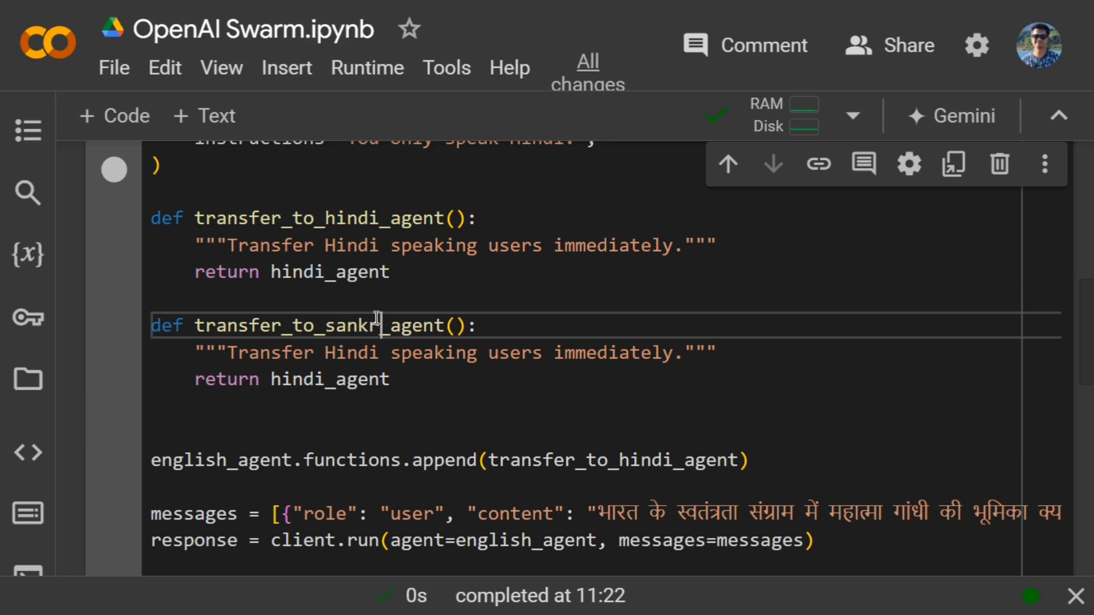
type("it")
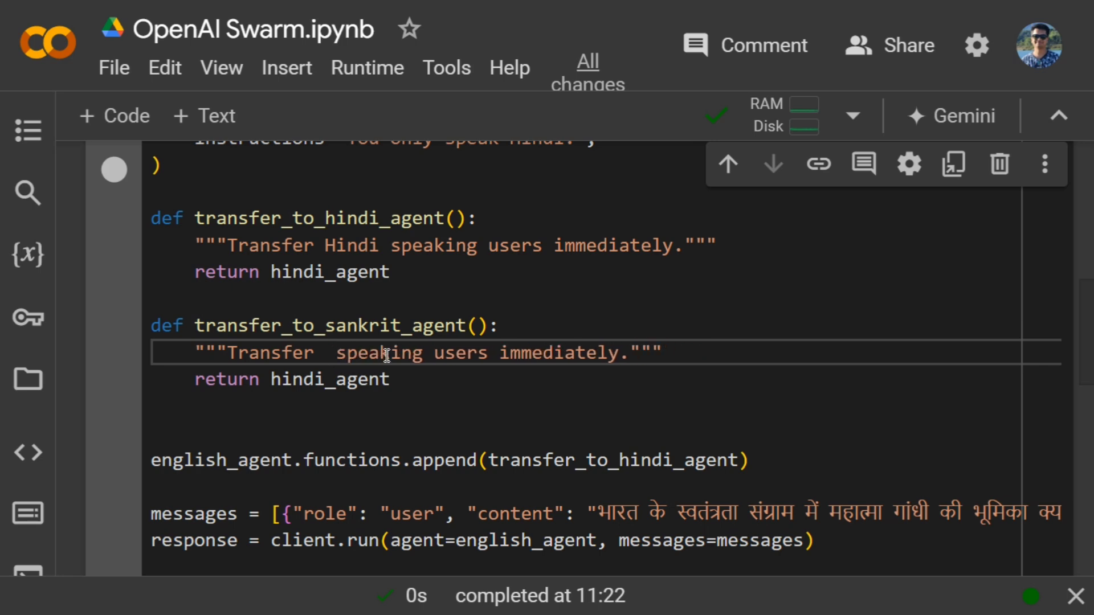
type("Sankrit")
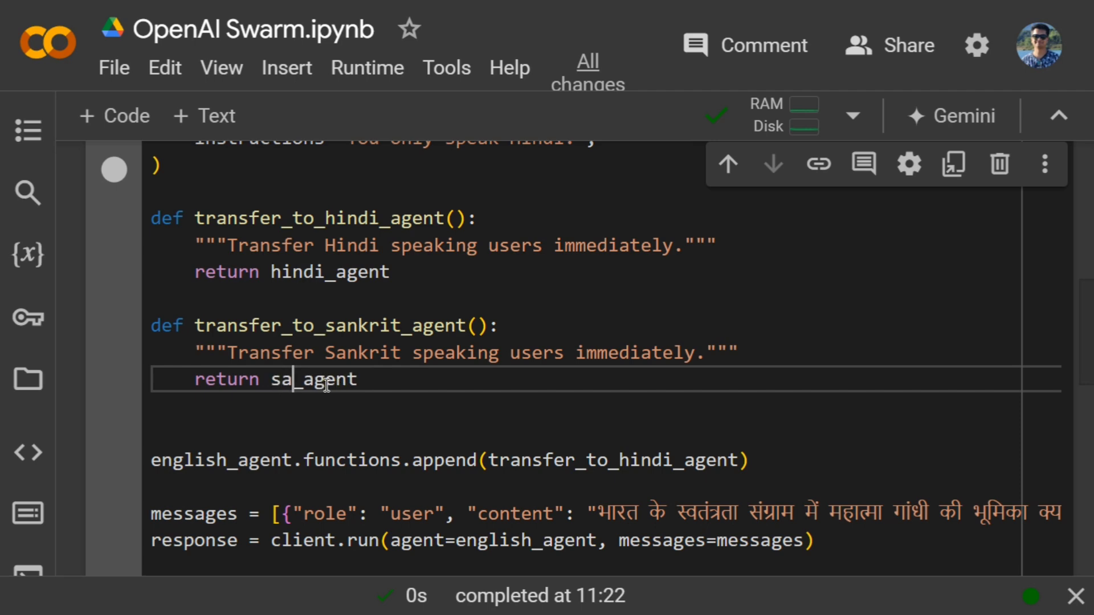
scroll("up", 3)
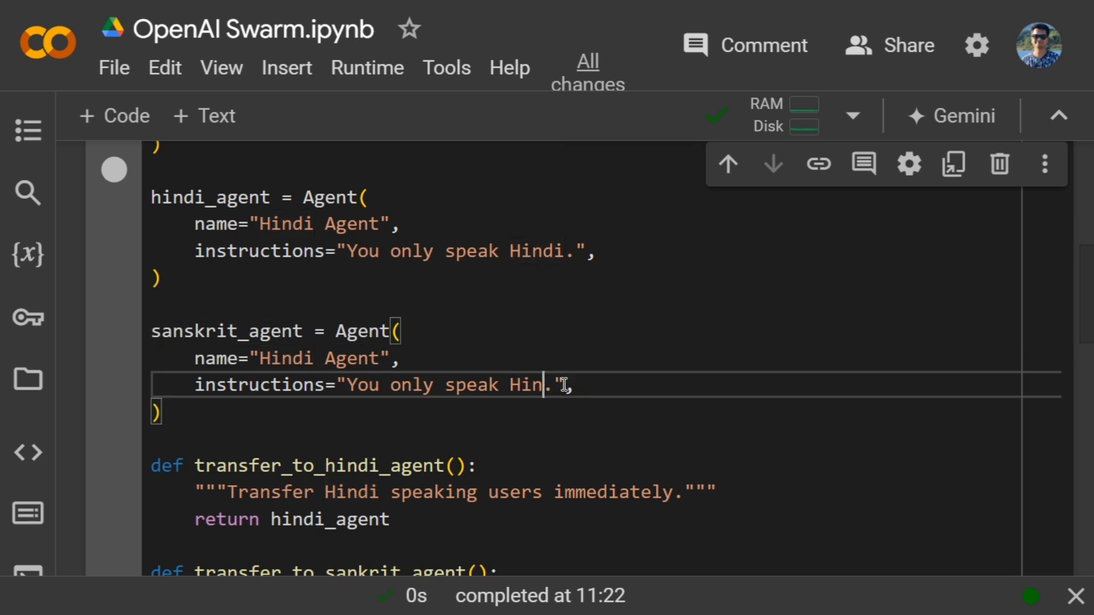
type("sanskrit")
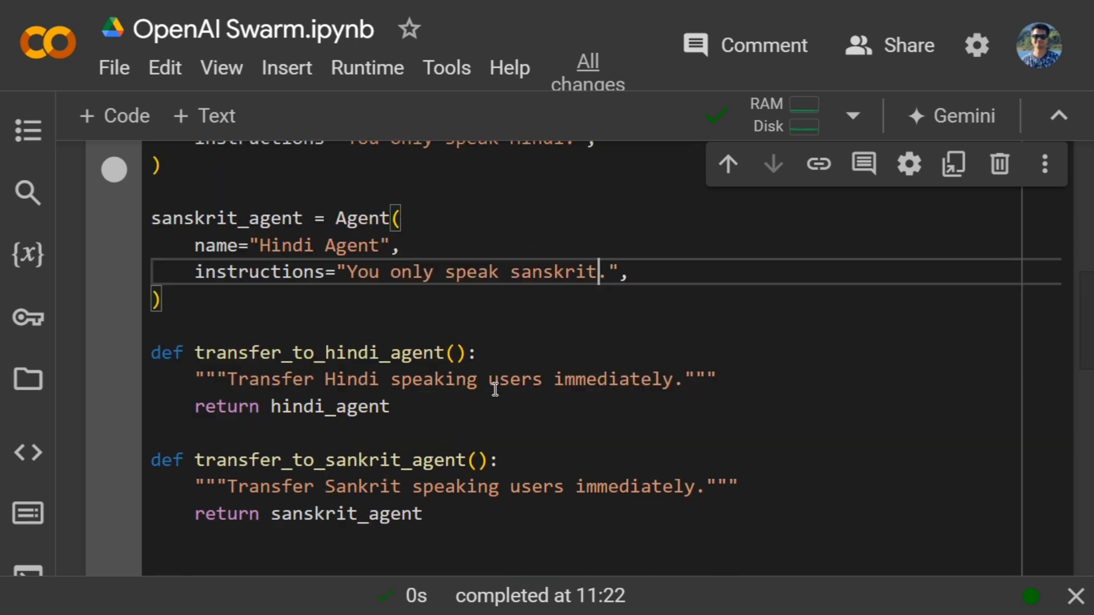
scroll("down", 3)
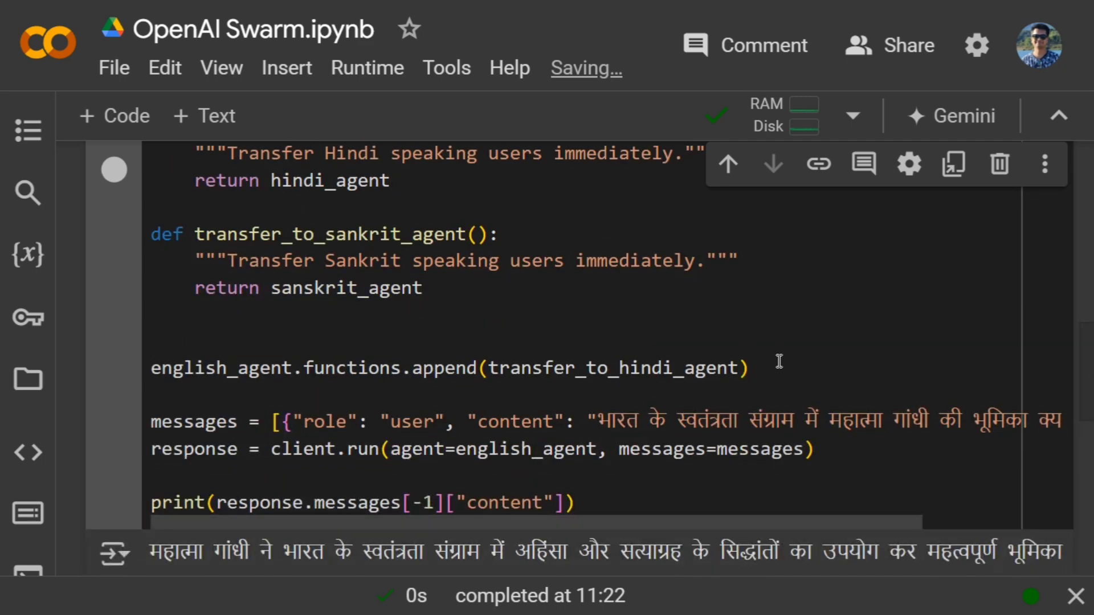
Duplicate the english_agent.functions.append line and change it to append transfer_to_sanskrit_agent.
triple_click(446, 368)
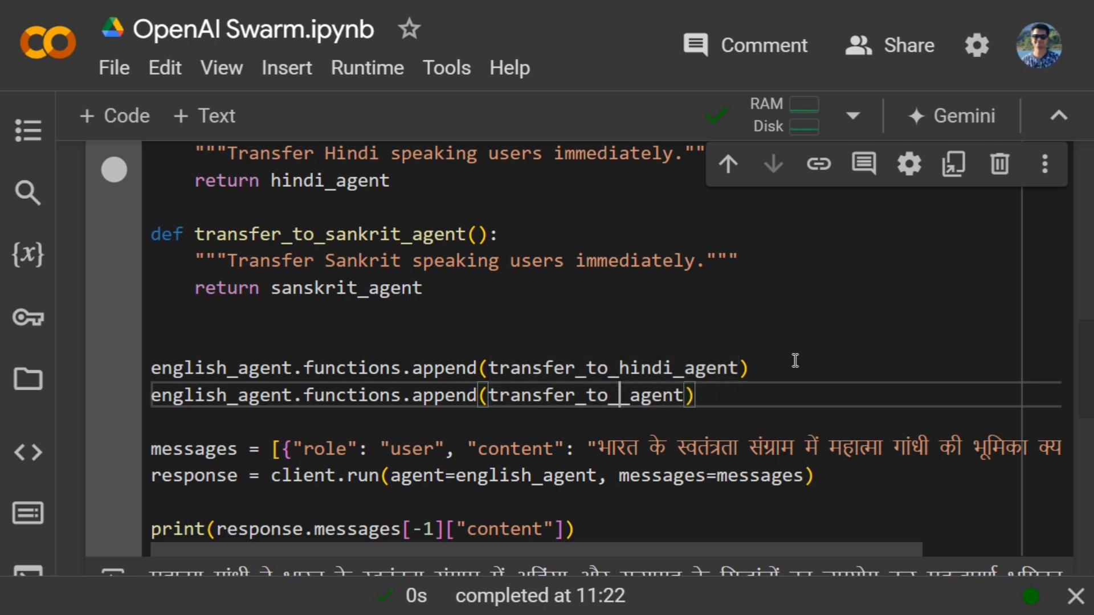
type("sanskrit")
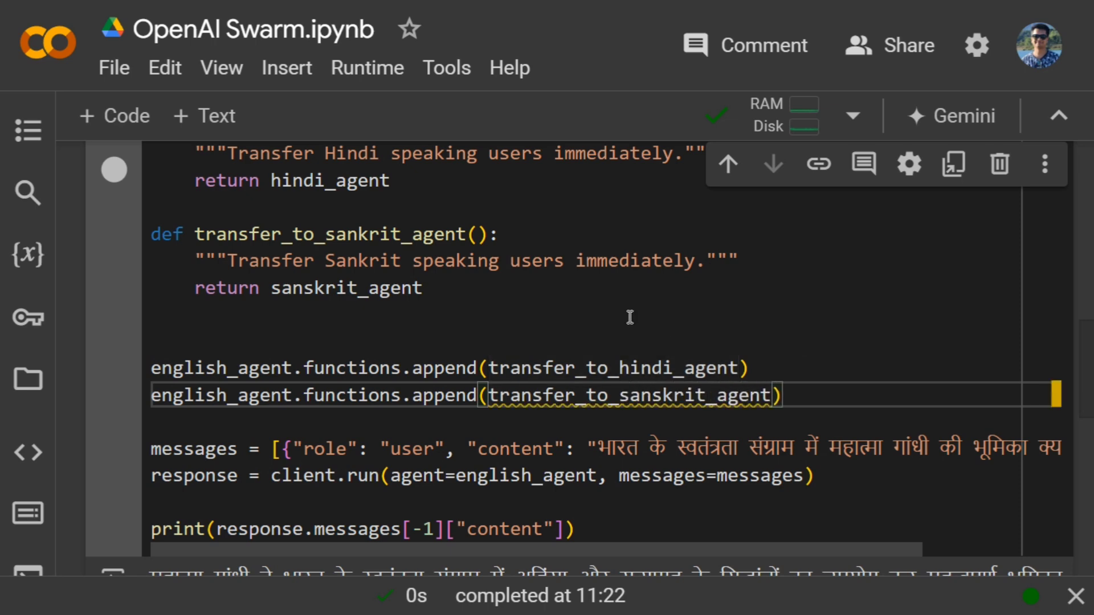
scroll("up", 3)
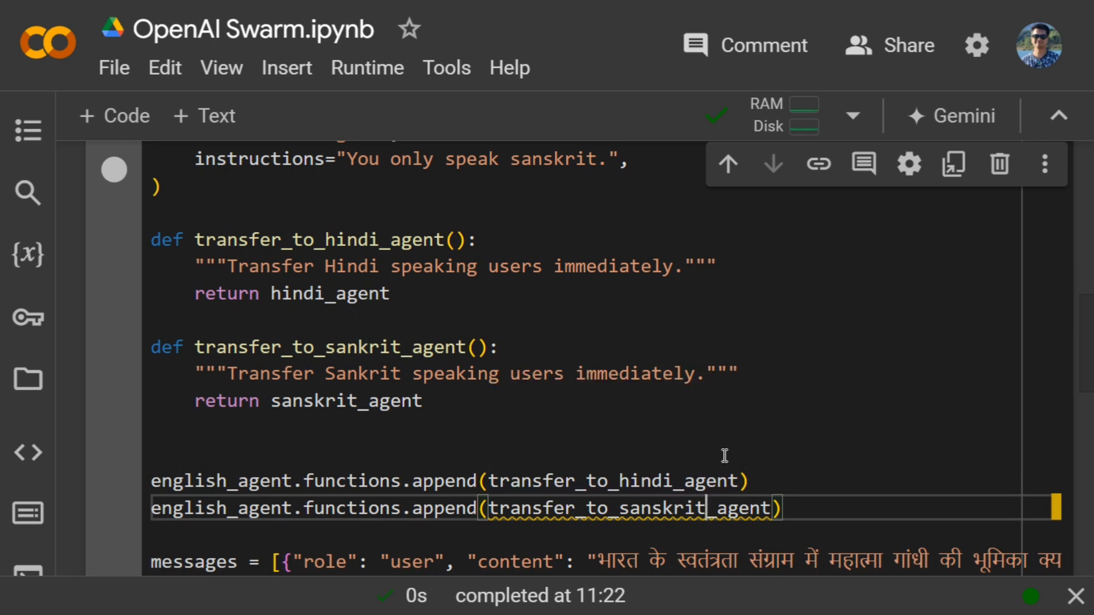
scroll("down", 3)
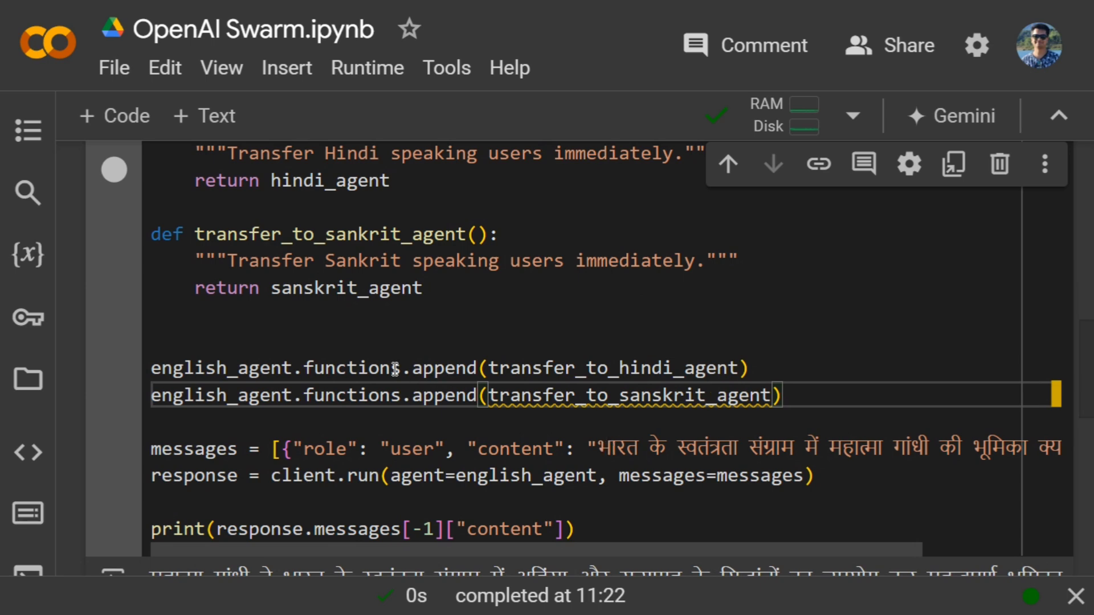
scroll("up", 3)
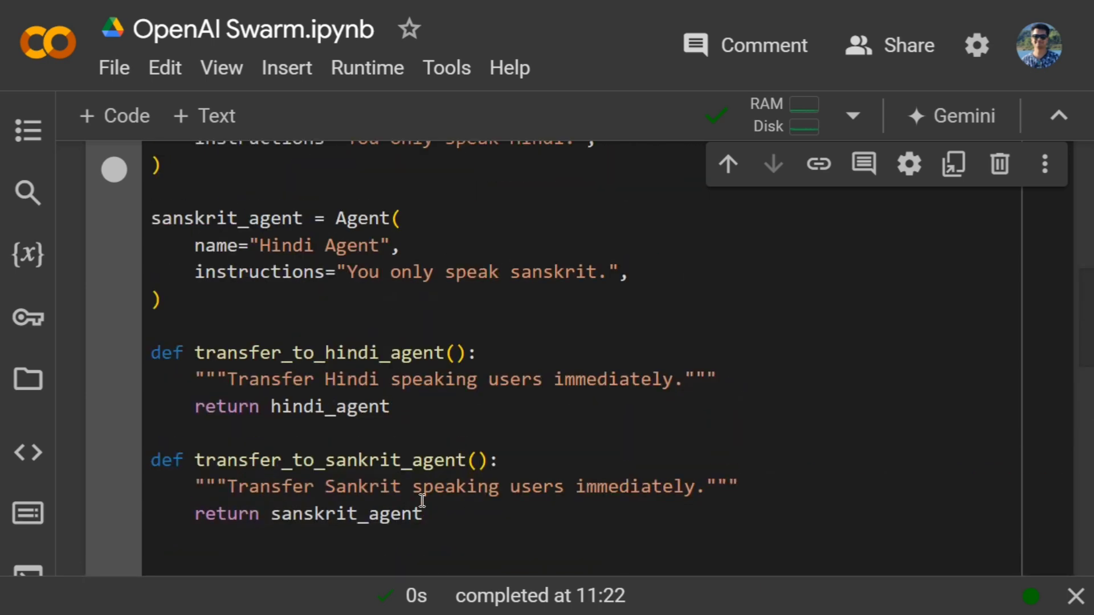
scroll("down", 3)
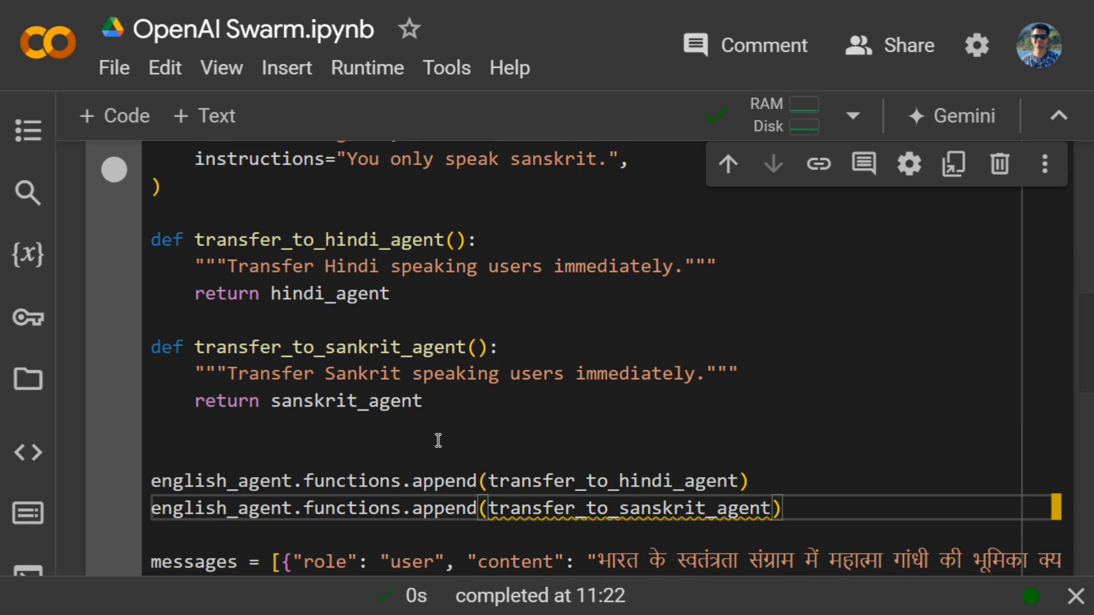
scroll("up", 3)
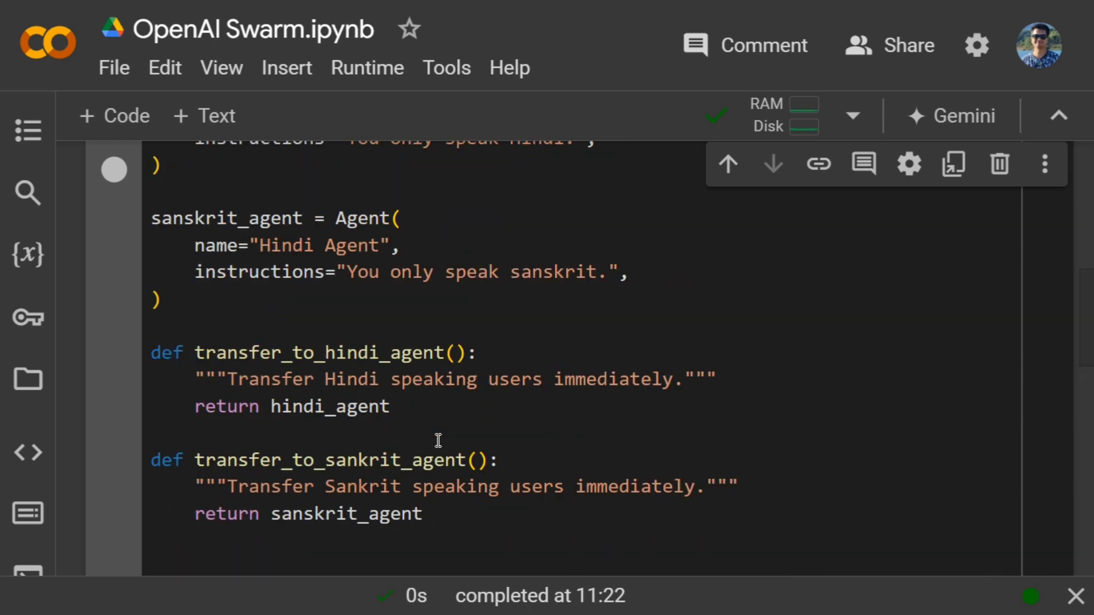
scroll("up", 3)
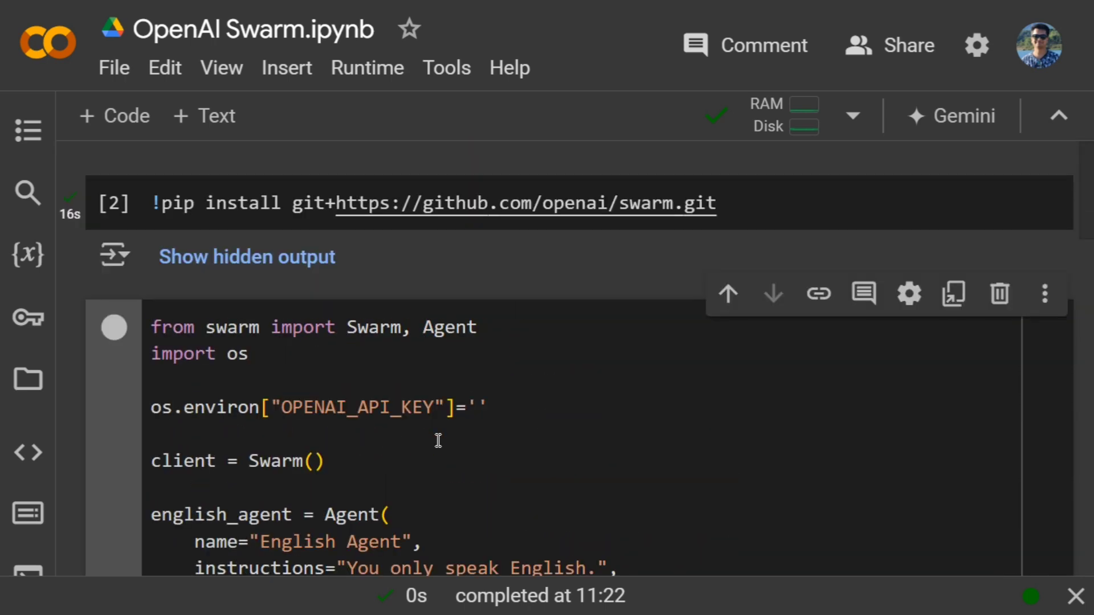